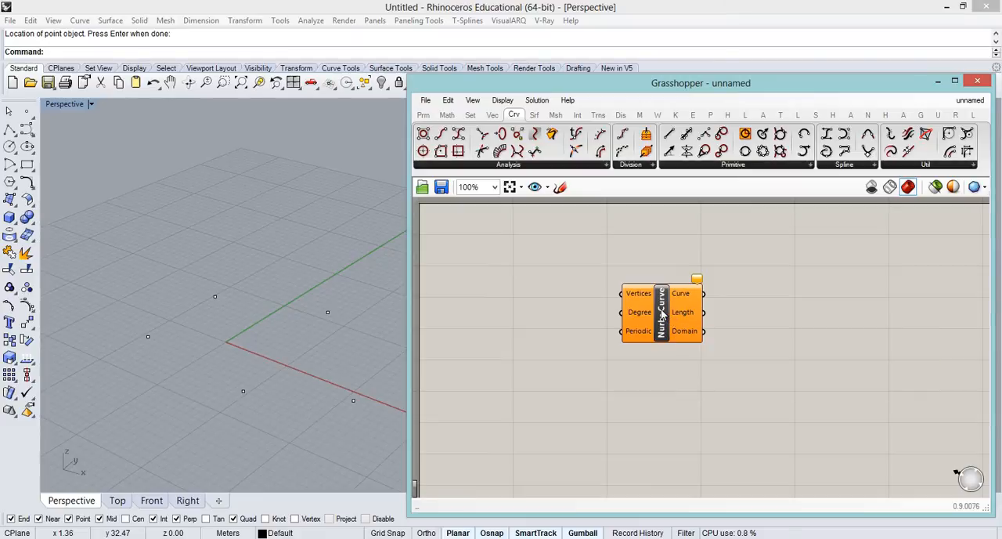
# Drag the Nurbs Curve component slightly up and to the right on the canvas
pyautogui.moveTo(661, 312); pyautogui.dragTo(701, 298)
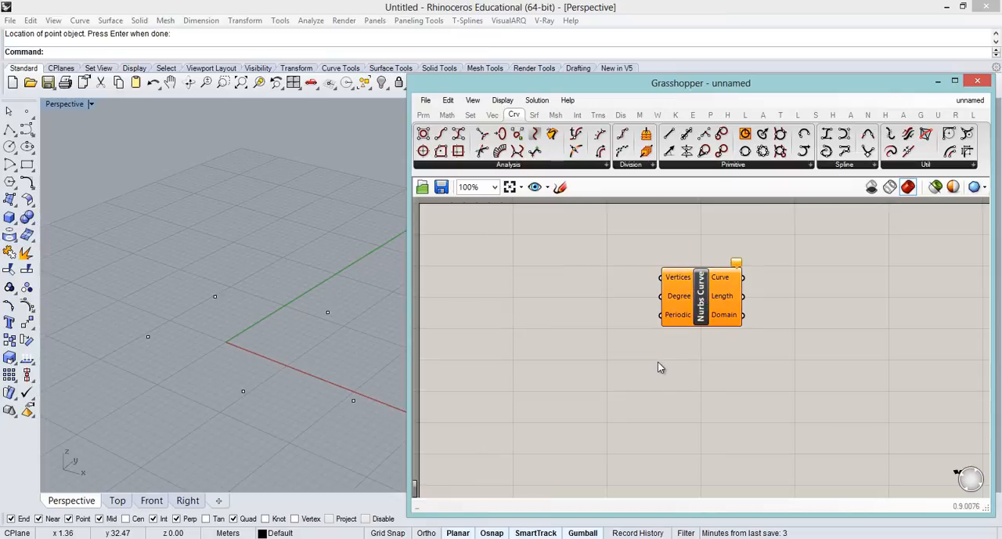
pyautogui.moveTo(663, 372)
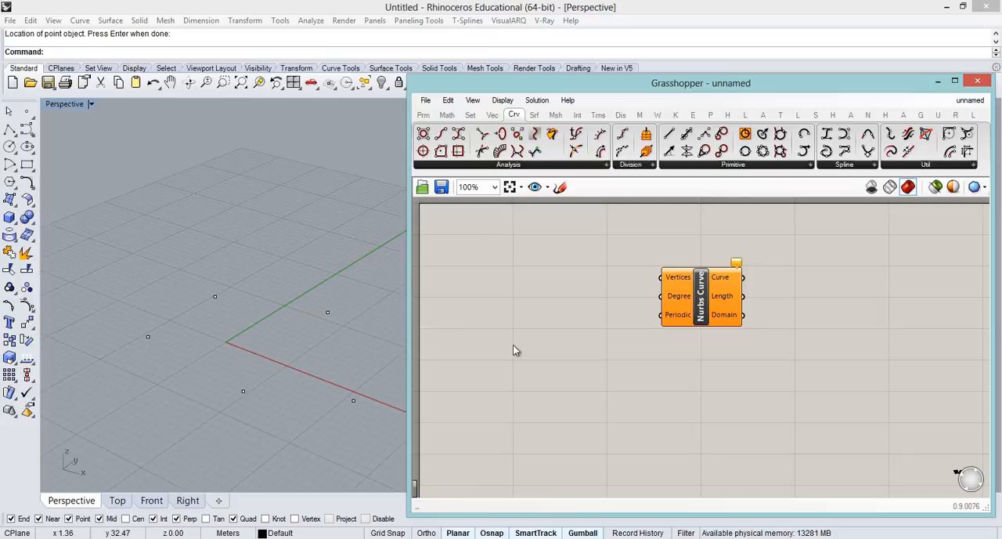
pyautogui.moveTo(269, 383)
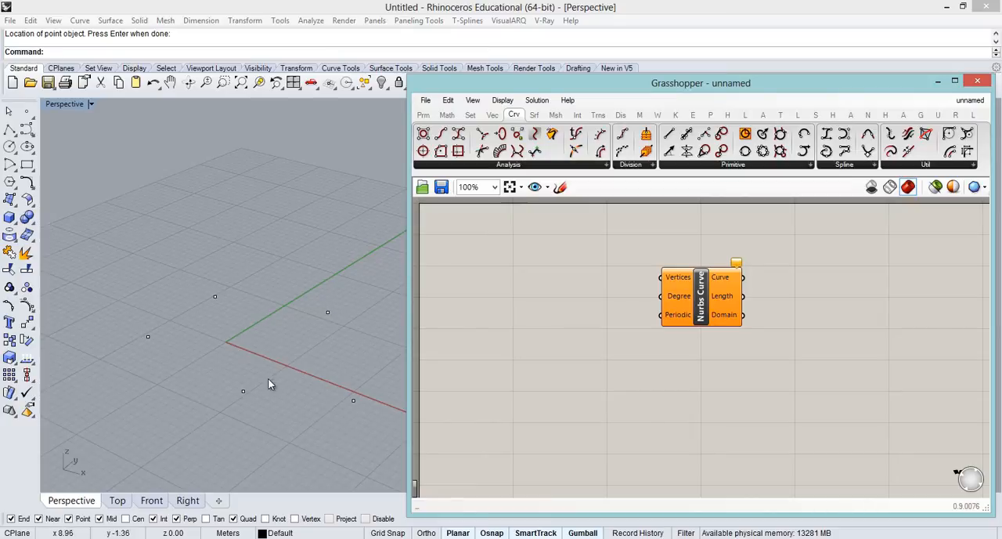
pyautogui.moveTo(536, 337)
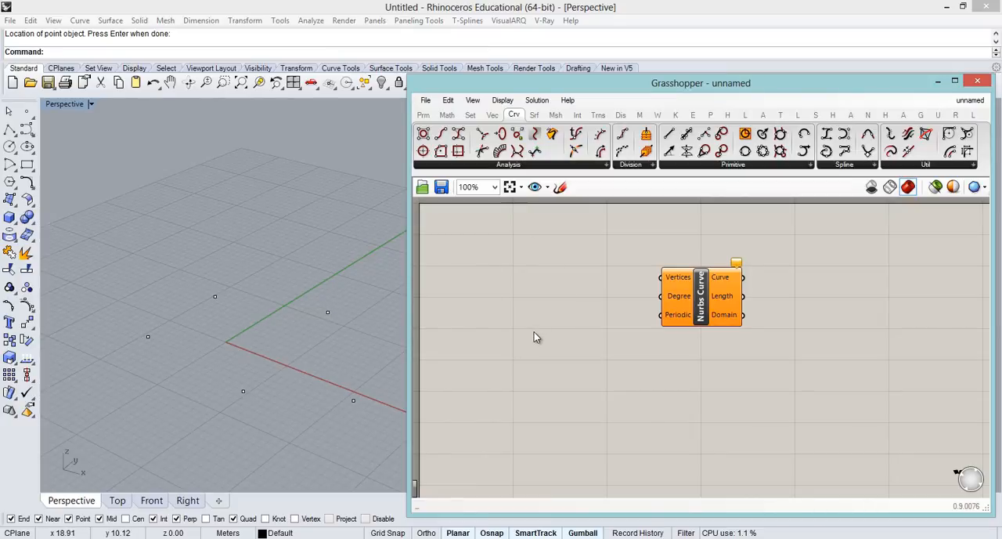
pyautogui.moveTo(538, 304)
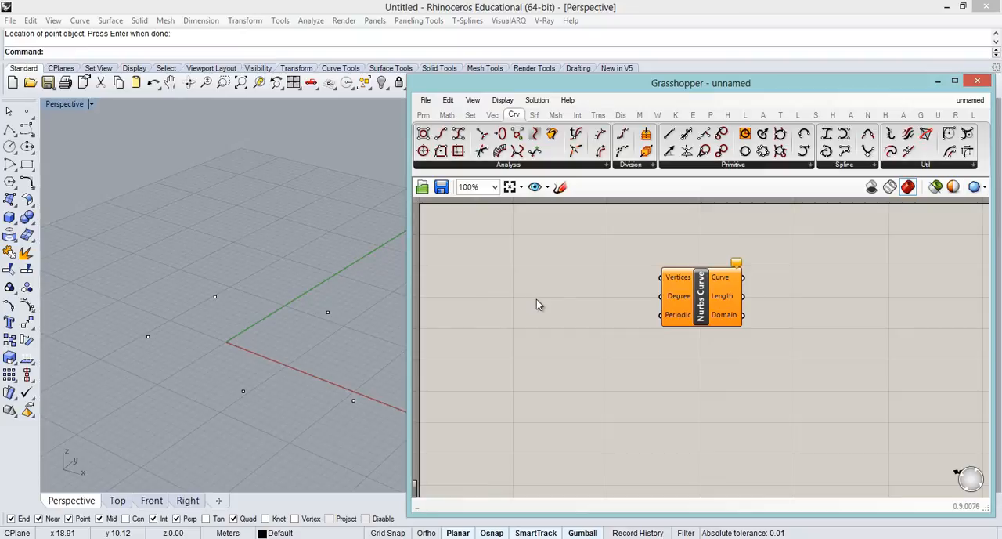
pyautogui.moveTo(614, 256)
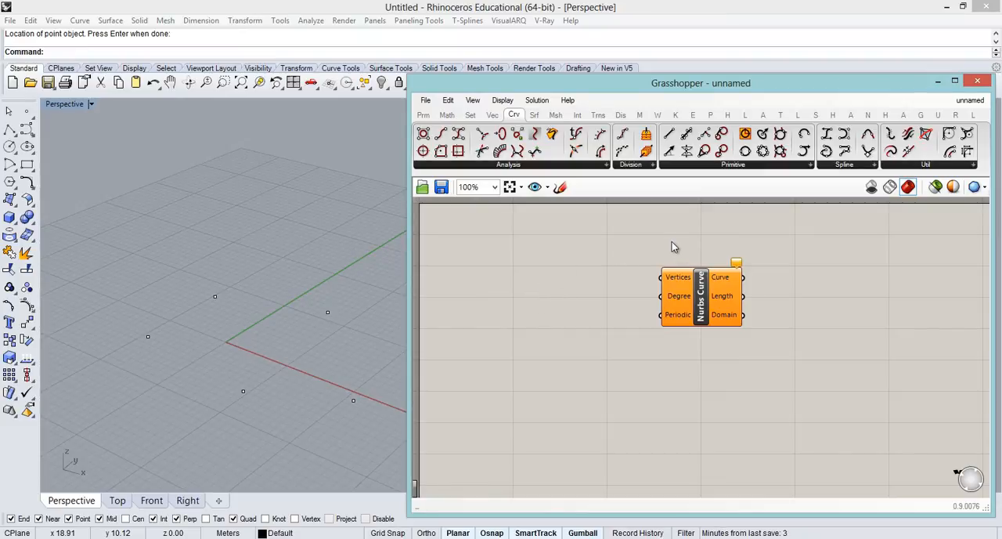
pyautogui.moveTo(204, 317)
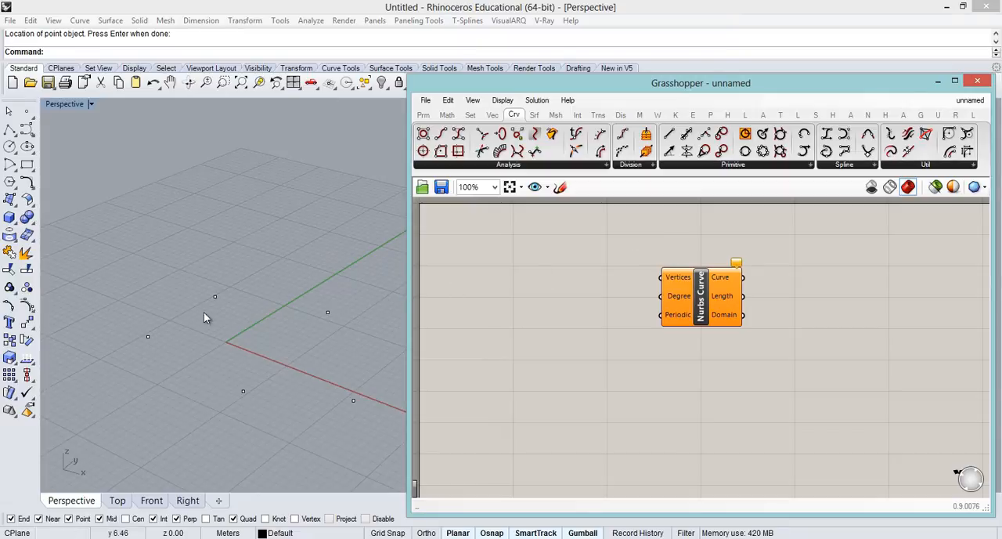
pyautogui.moveTo(411, 318)
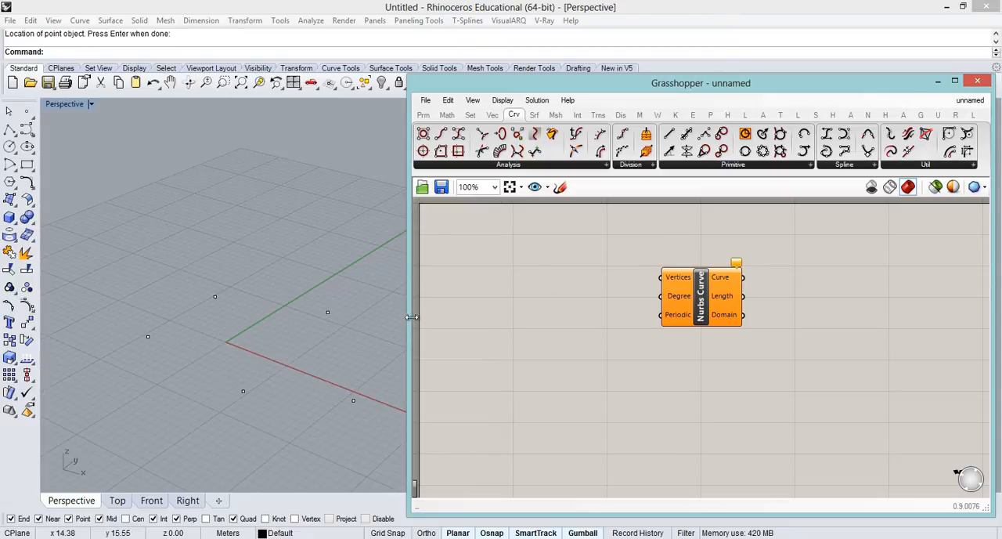
# Place a Point parameter from the Params tab and start Set Multiple Points
pyautogui.click(423, 115)
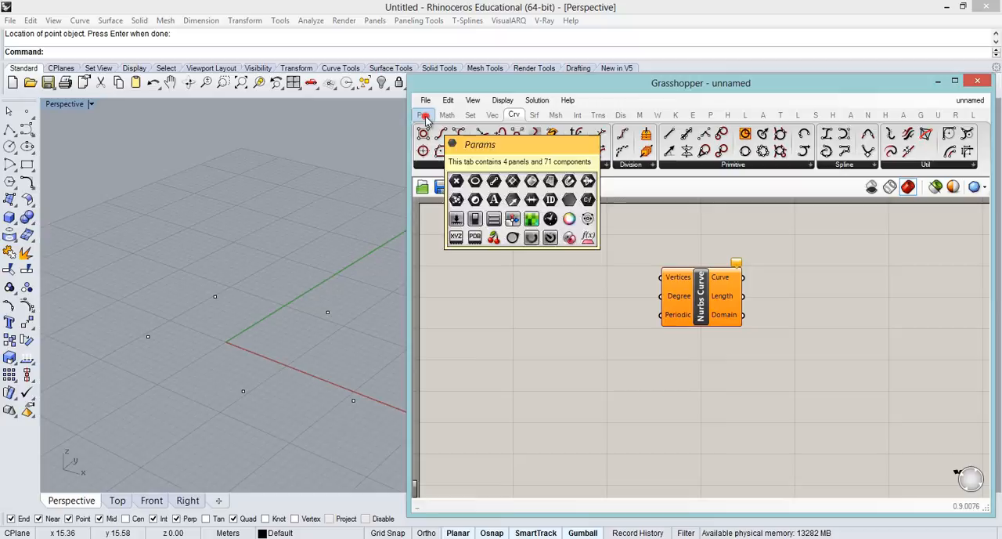
pyautogui.click(422, 115)
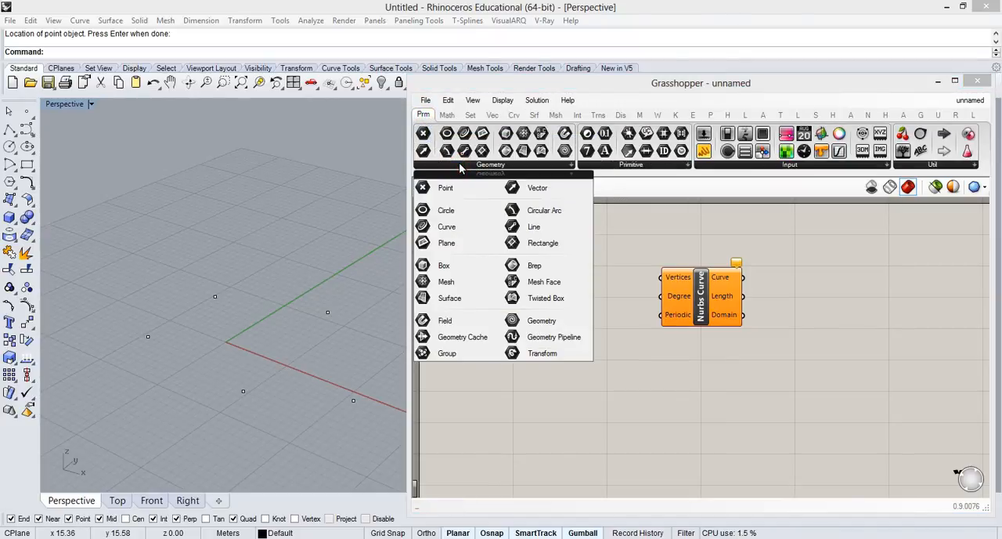
pyautogui.click(445, 187)
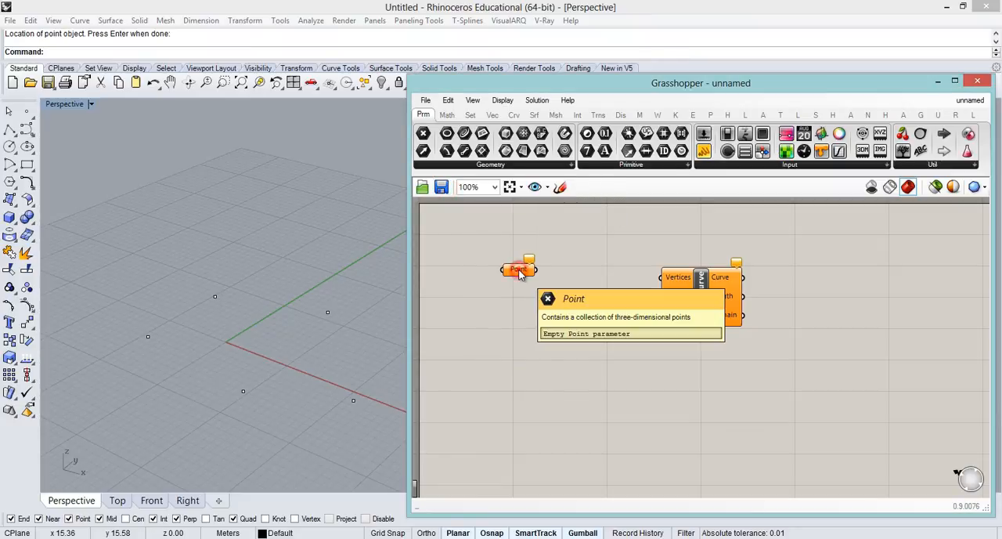
pyautogui.rightClick(519, 270)
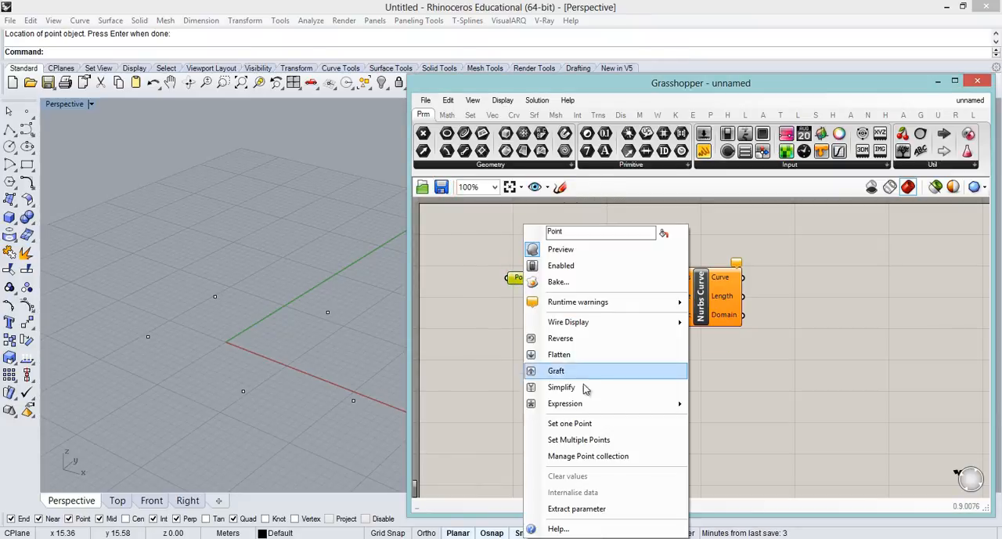
pyautogui.moveTo(597, 439)
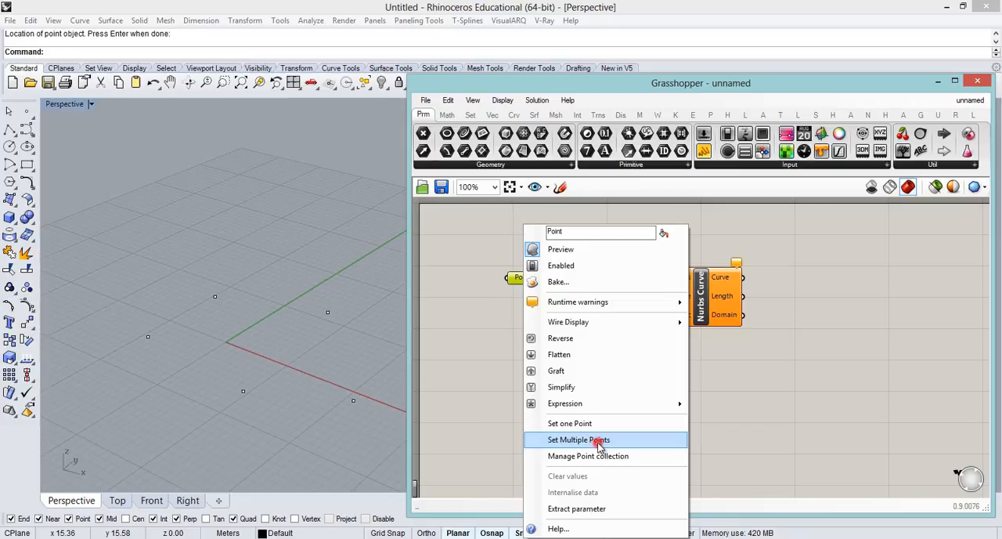
pyautogui.click(578, 439)
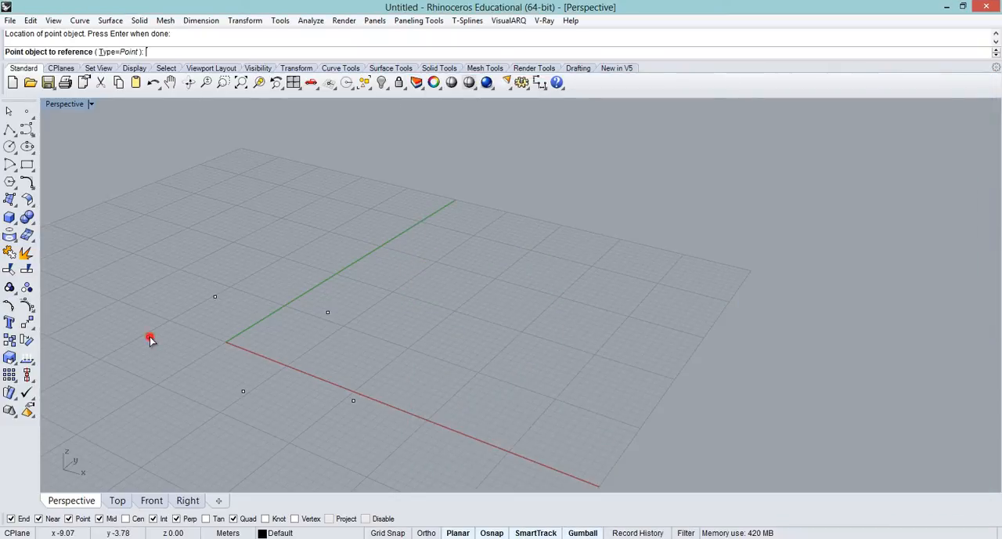
# Reference the Rhino points in order, starting from the leftmost point
pyautogui.click(149, 337)
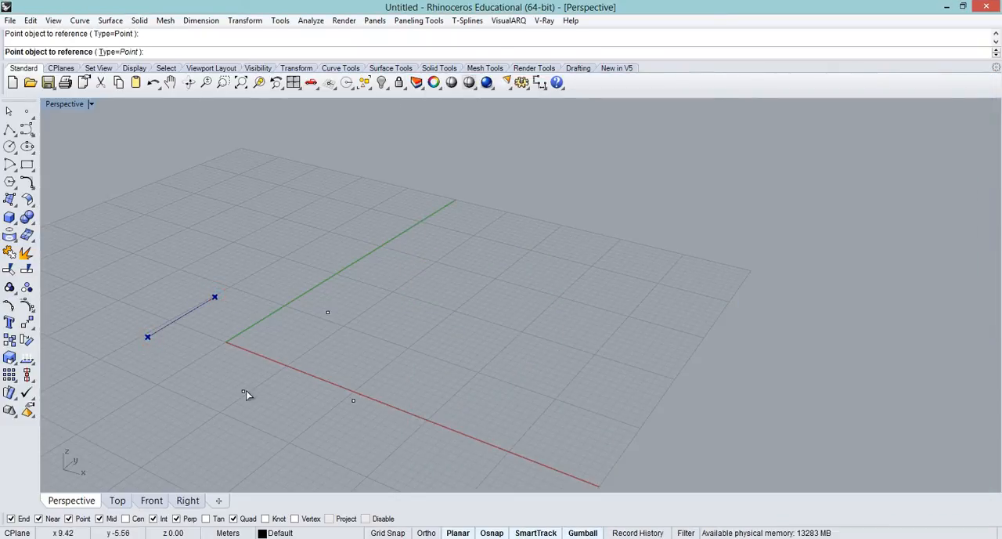
pyautogui.click(243, 390)
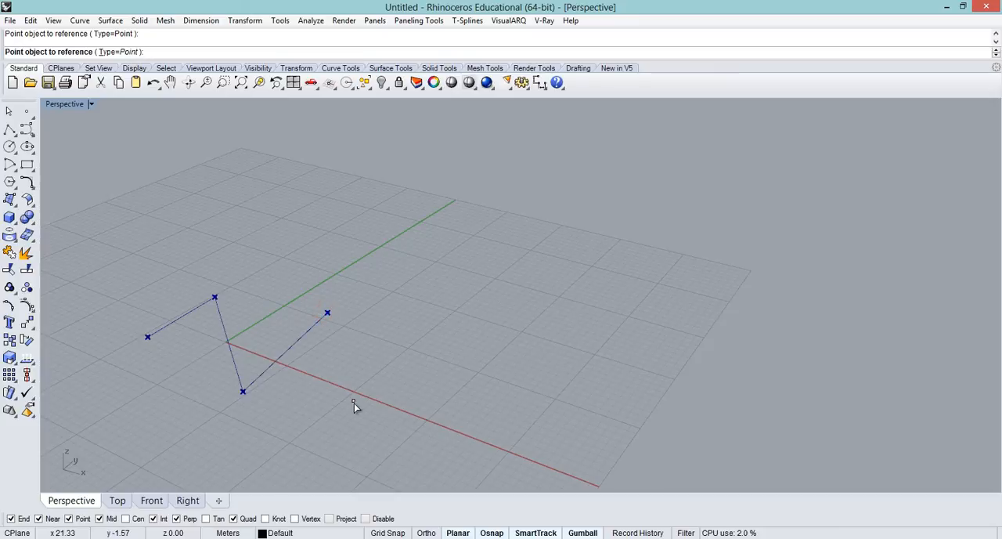